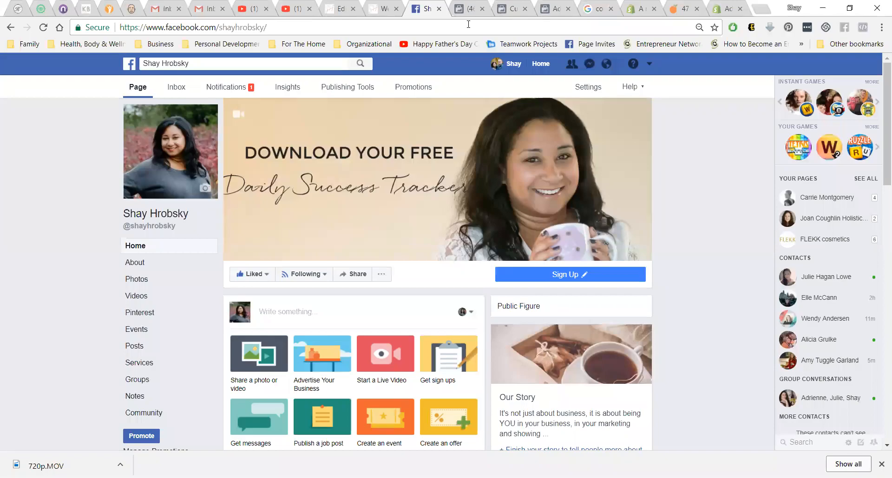
{"action": "mouse_move", "coordinate": [444, 203]}
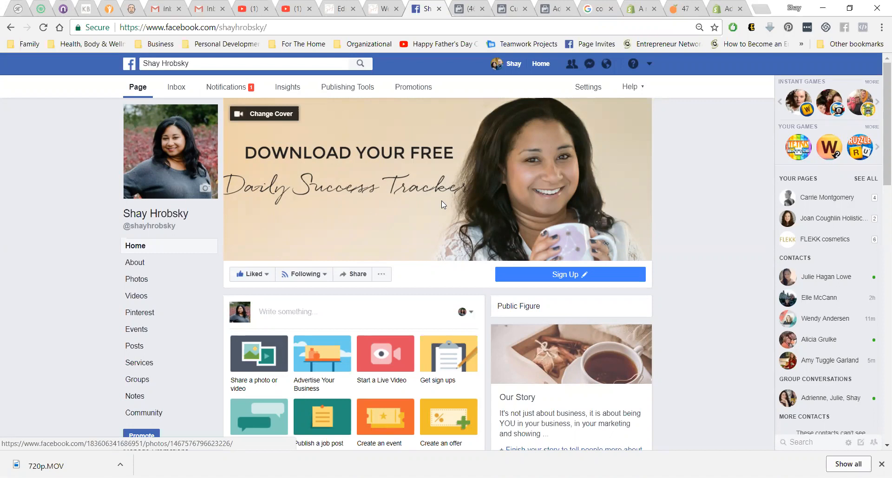
{"action": "mouse_move", "coordinate": [442, 206]}
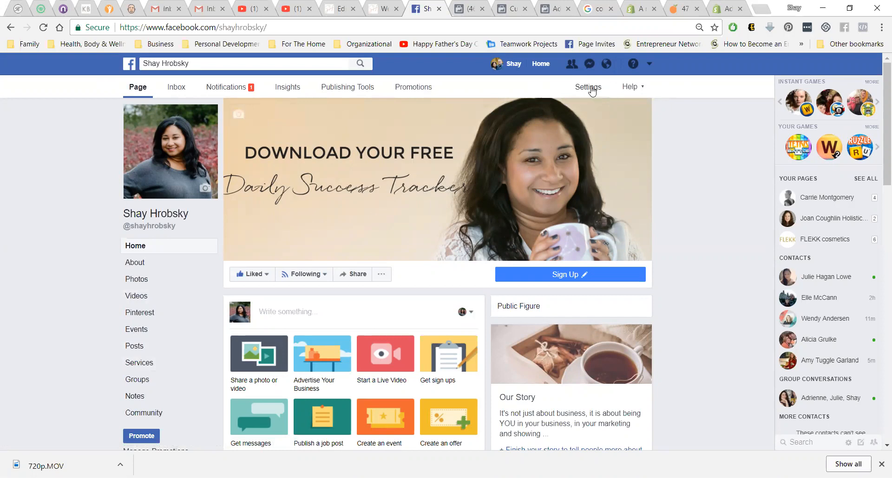
Step: Open the page's Settings and select Page Roles from the left settings list
{"action": "left_click", "coordinate": [587, 87]}
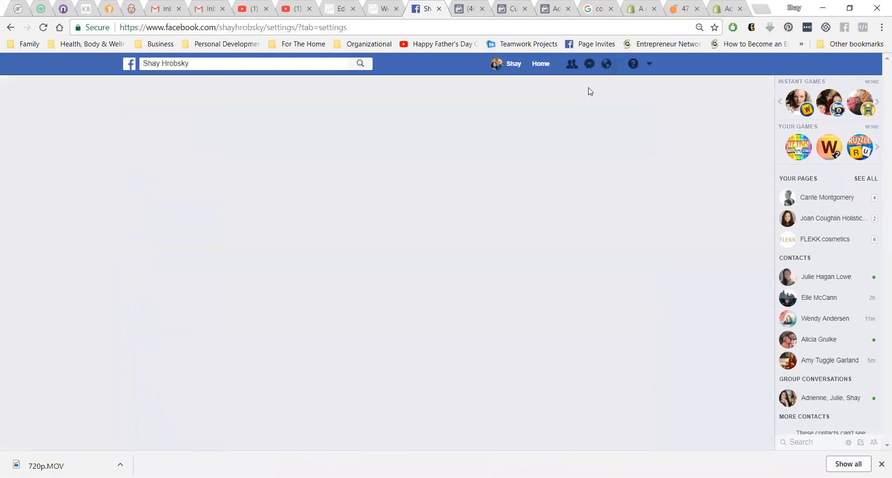
{"action": "left_click", "coordinate": [582, 86]}
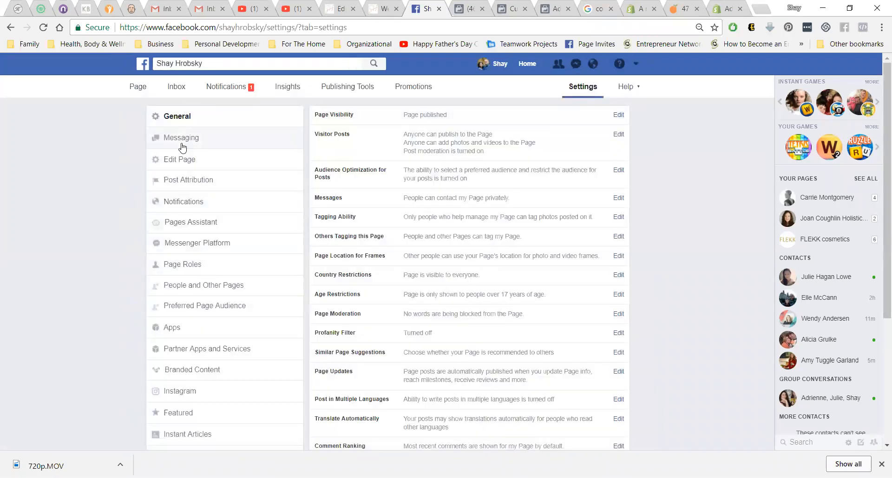
{"action": "mouse_move", "coordinate": [182, 265]}
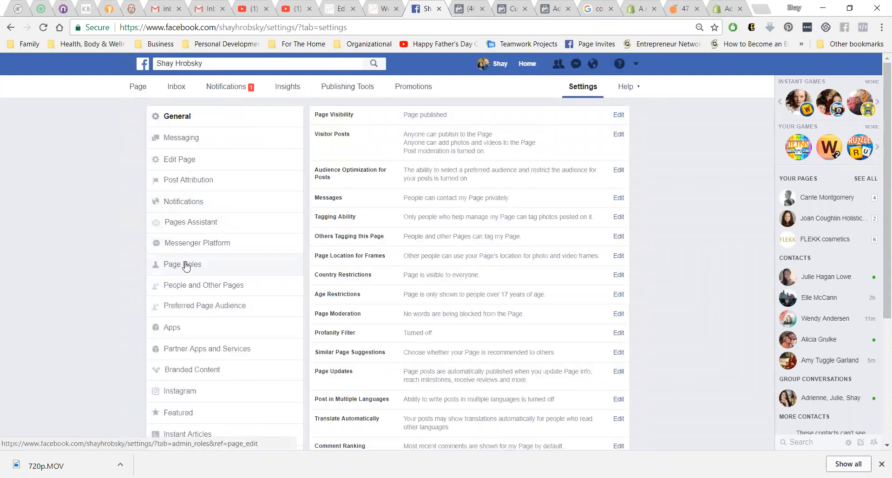
{"action": "left_click", "coordinate": [183, 265]}
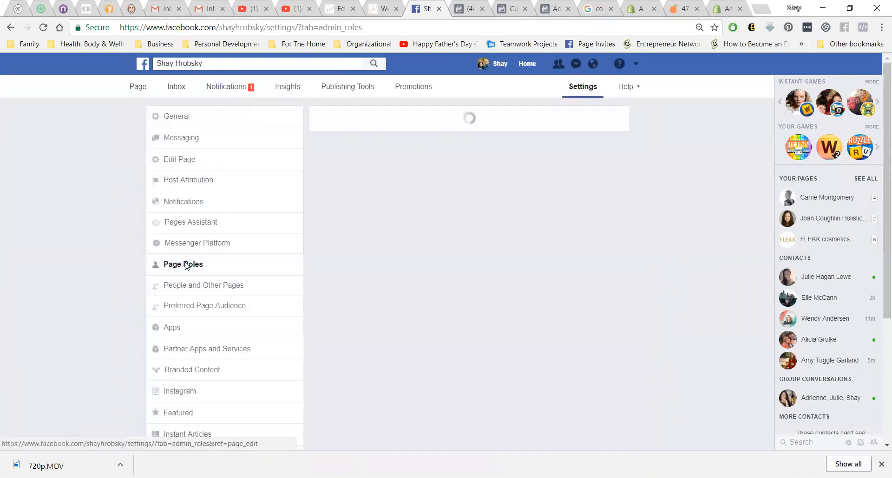
Step: Scroll to Assign a New Page Role and browse the role dropdown, keeping Editor selected
{"action": "left_click", "coordinate": [183, 265]}
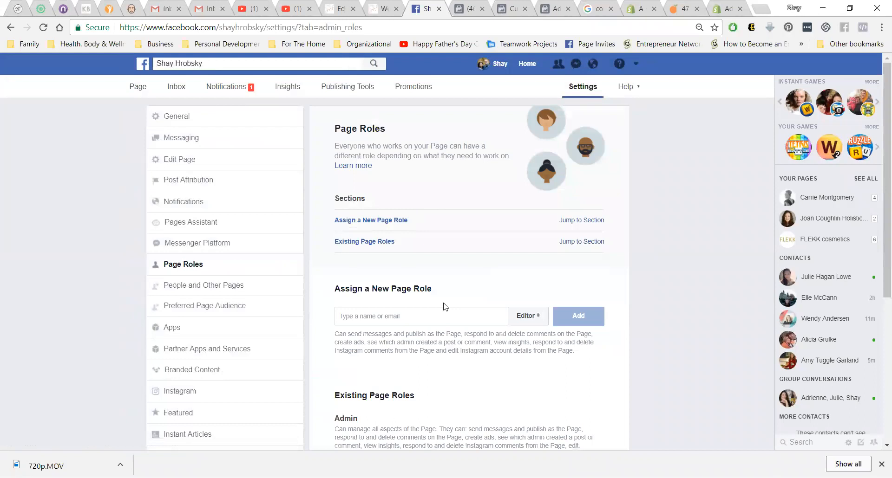
{"action": "scroll", "scroll_direction": "down", "scroll_amount": 3}
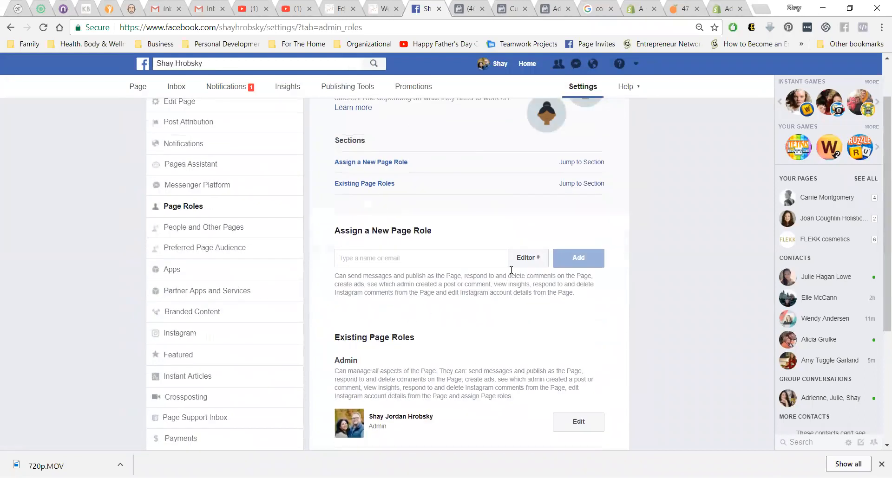
{"action": "left_click", "coordinate": [526, 258]}
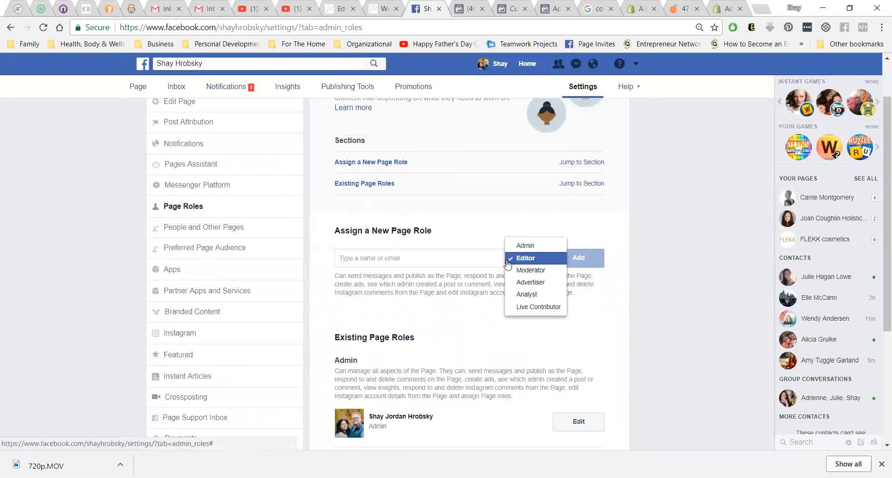
{"action": "left_click", "coordinate": [525, 258]}
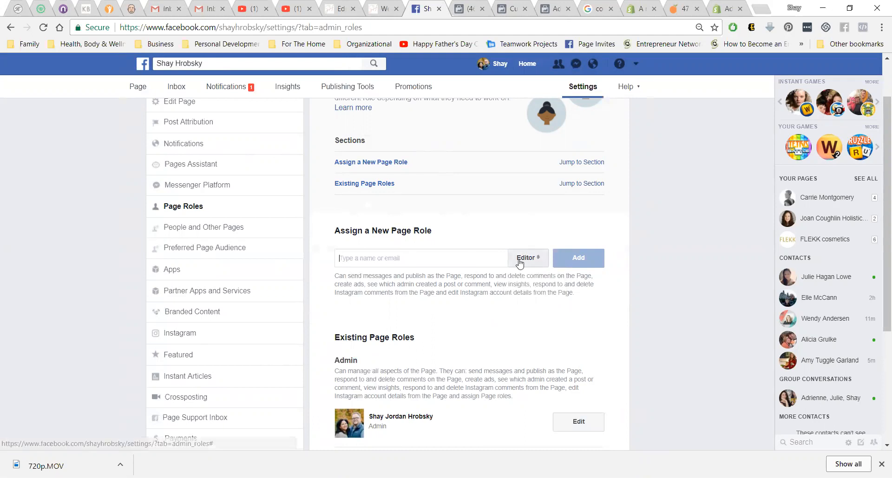
{"action": "left_click", "coordinate": [525, 258]}
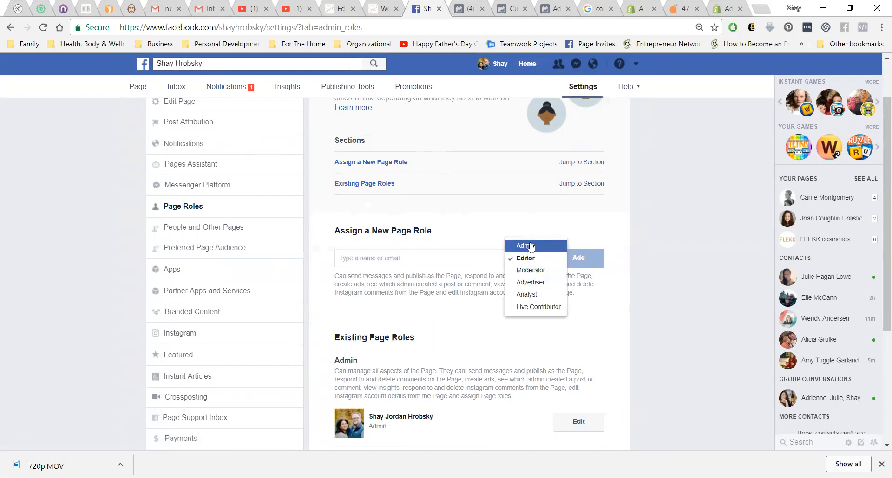
{"action": "mouse_move", "coordinate": [531, 270]}
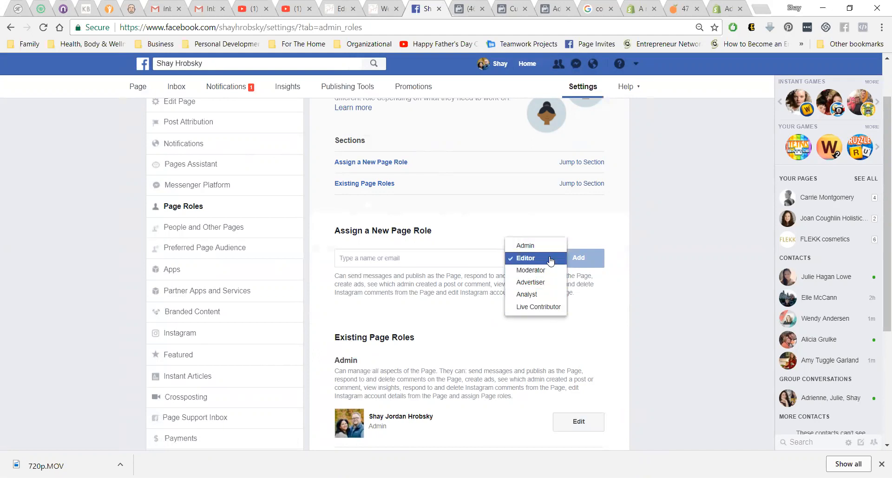
{"action": "left_click", "coordinate": [525, 258]}
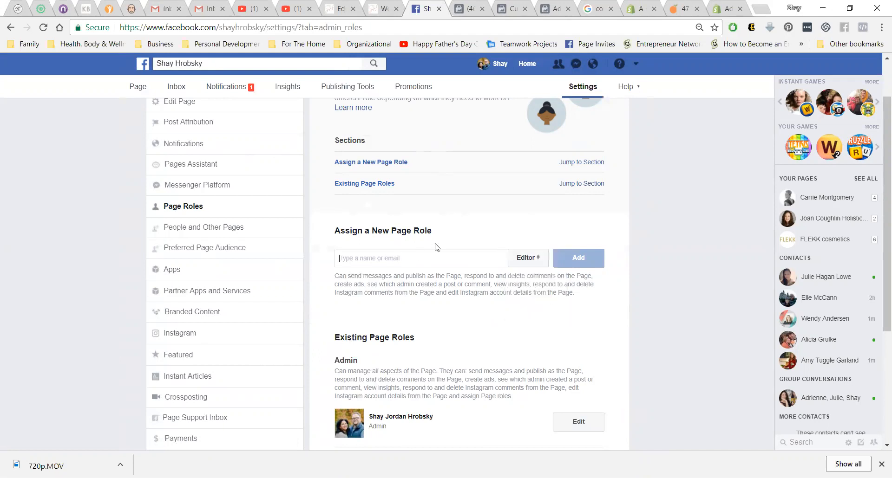